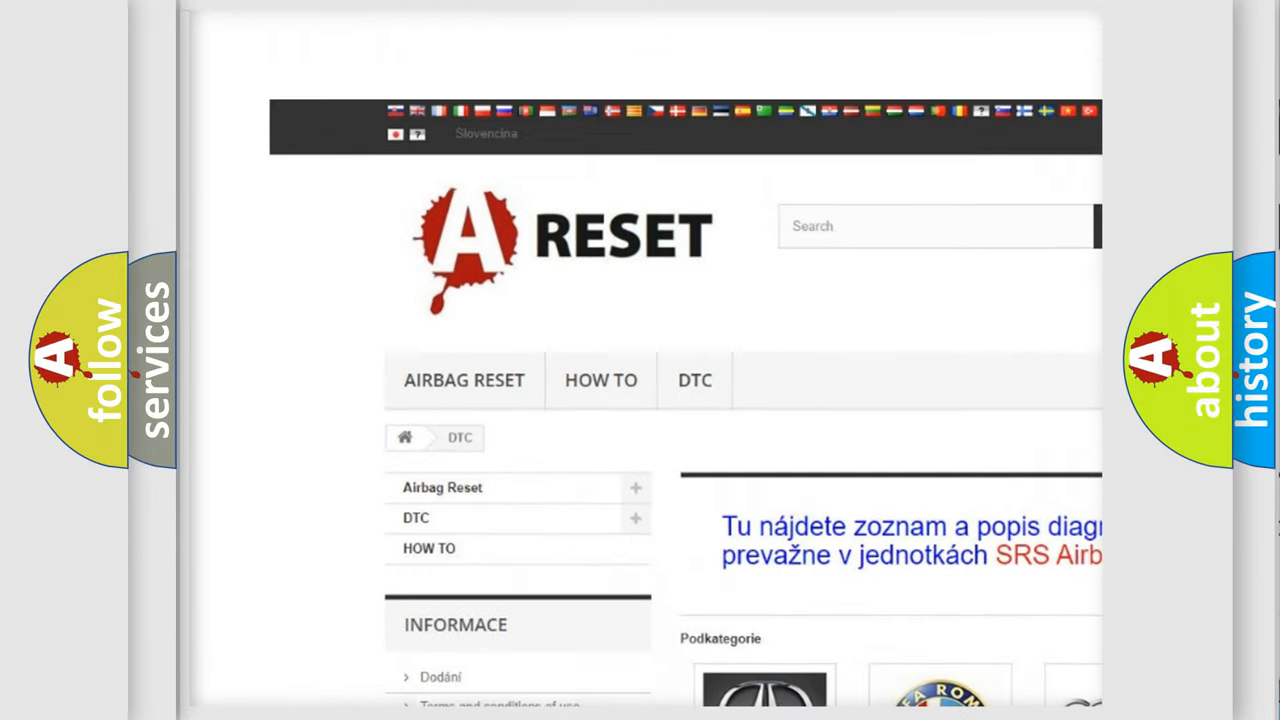
Step: Scroll down the DTC page's car make logos to reach the Jeep DTC code list
scroll("down", 3)
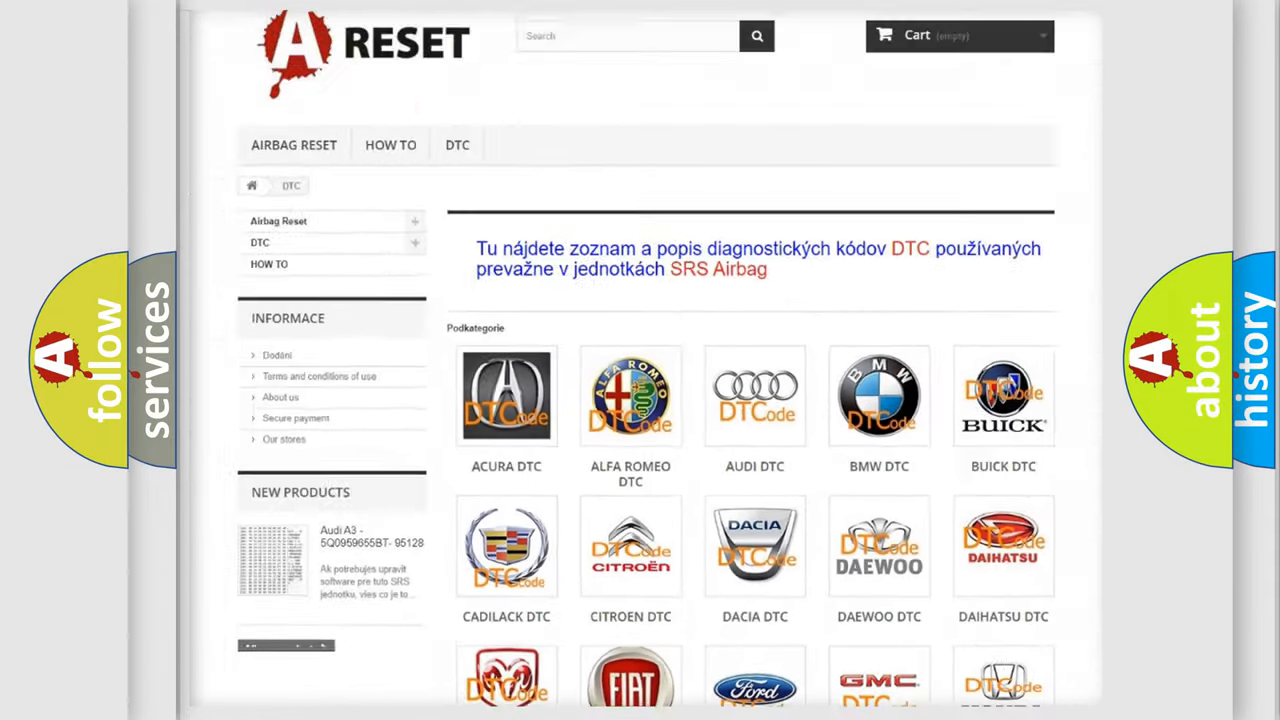
scroll("down", 3)
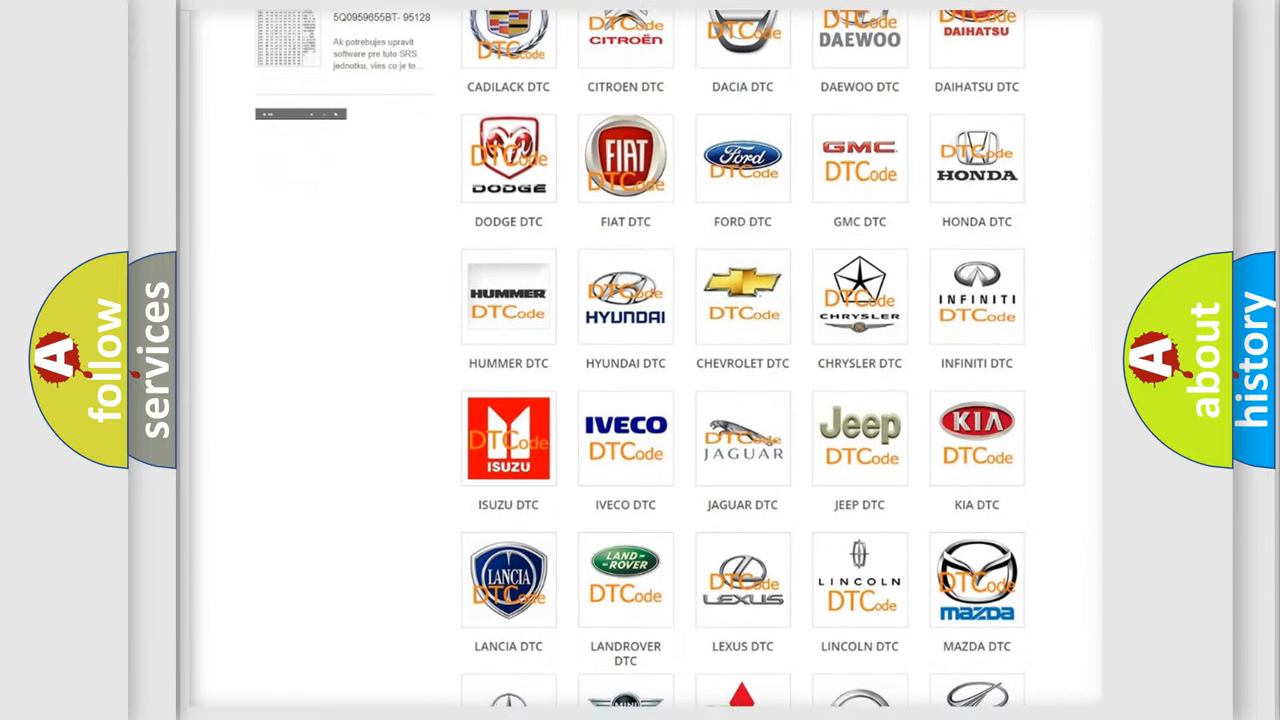
scroll("down", 3)
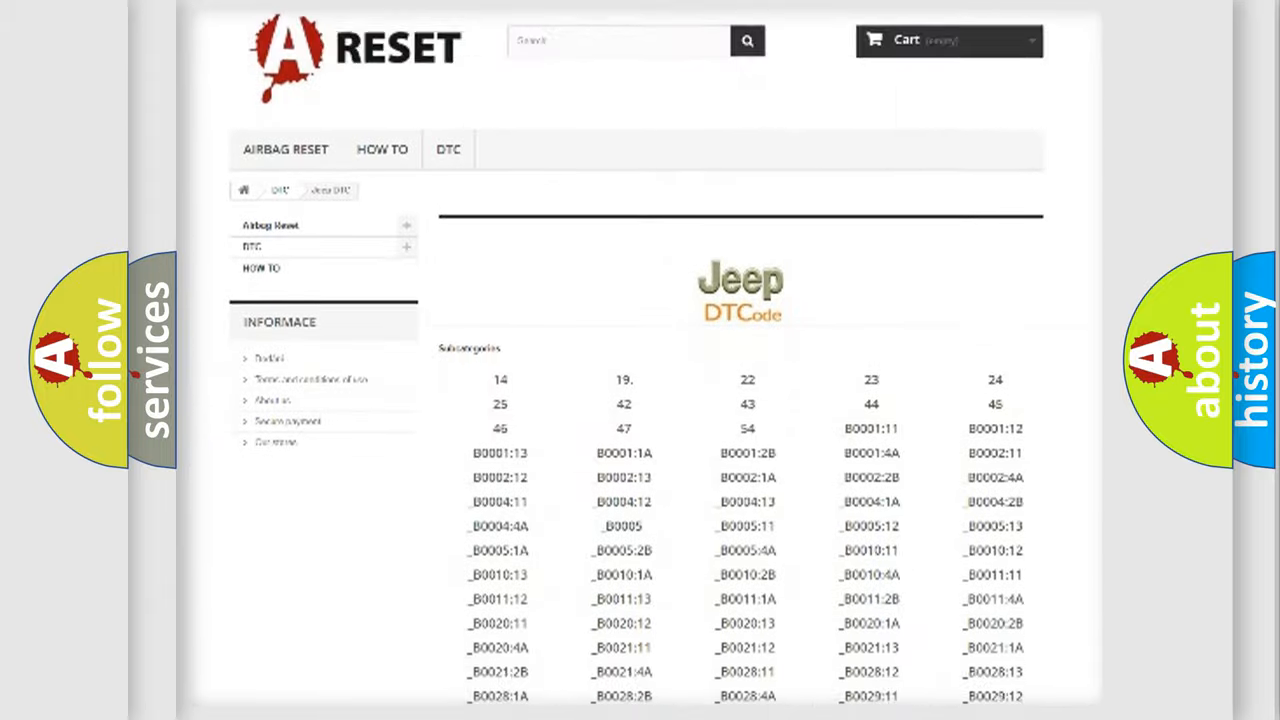
scroll("down", 3)
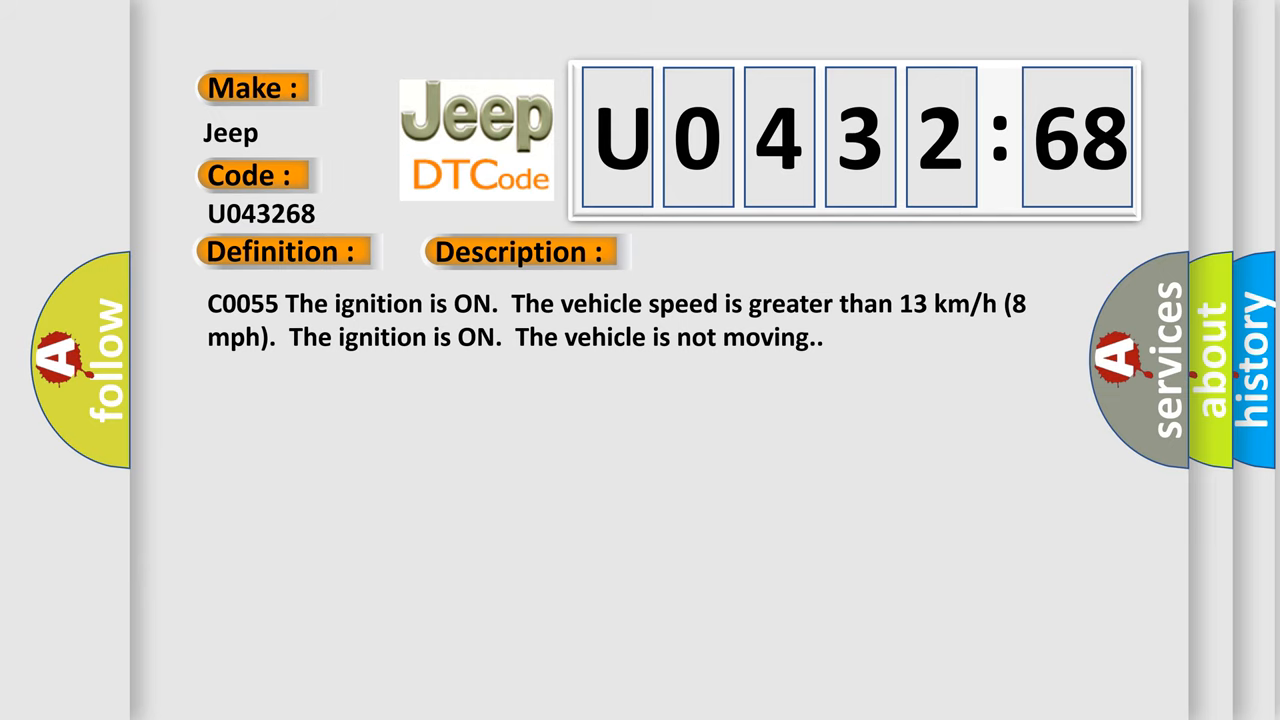
Step: Open the U0432:68 entry in the Jeep code list to show its card
left_click(734, 251)
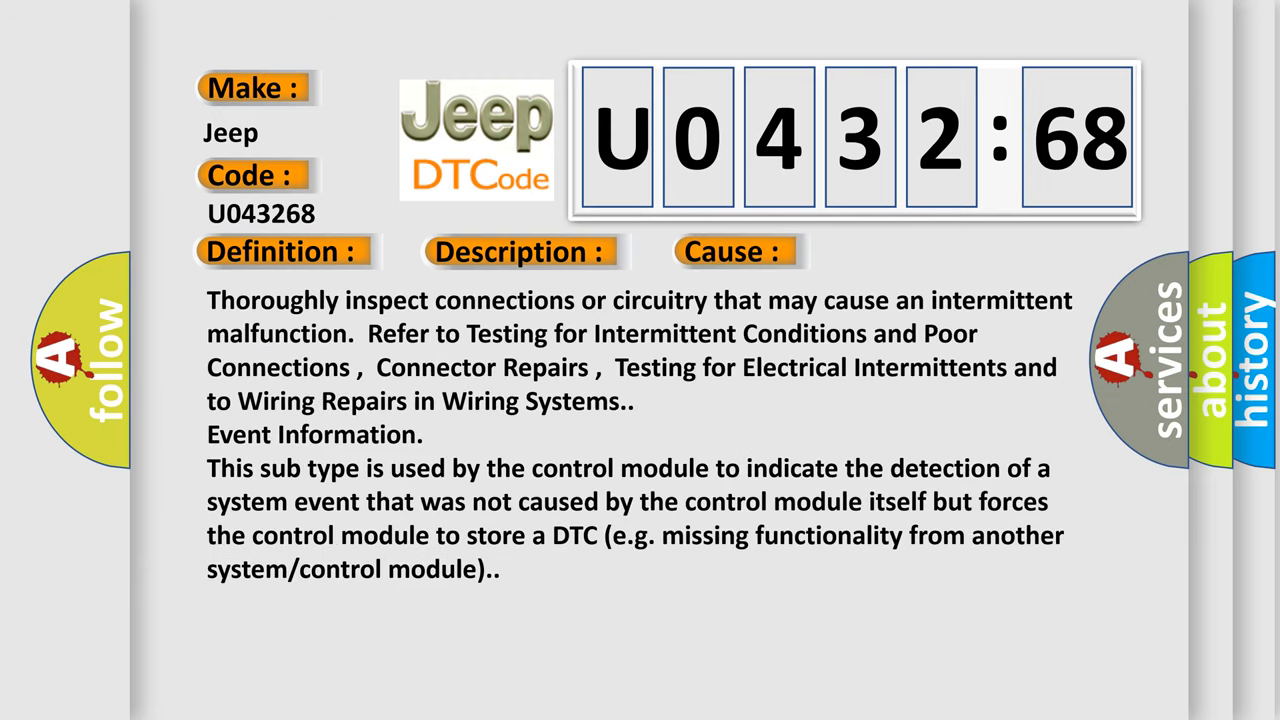